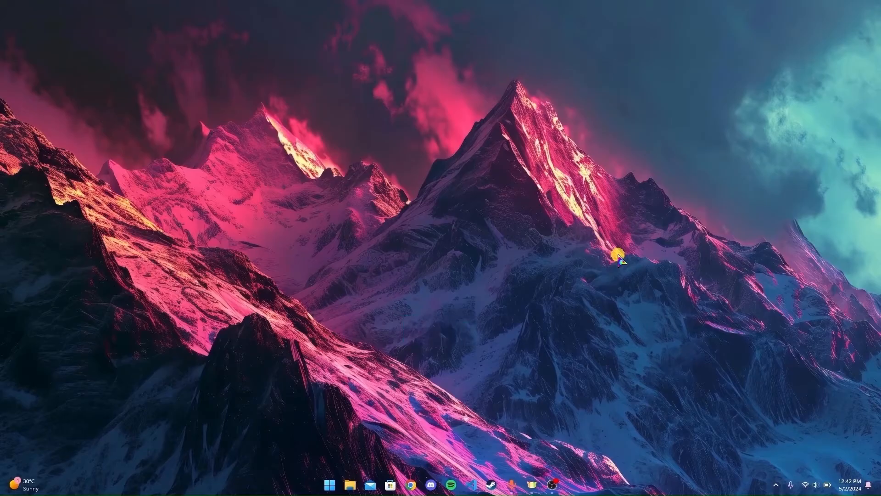
{"action": "mouse_move", "coordinate": [812, 484]}
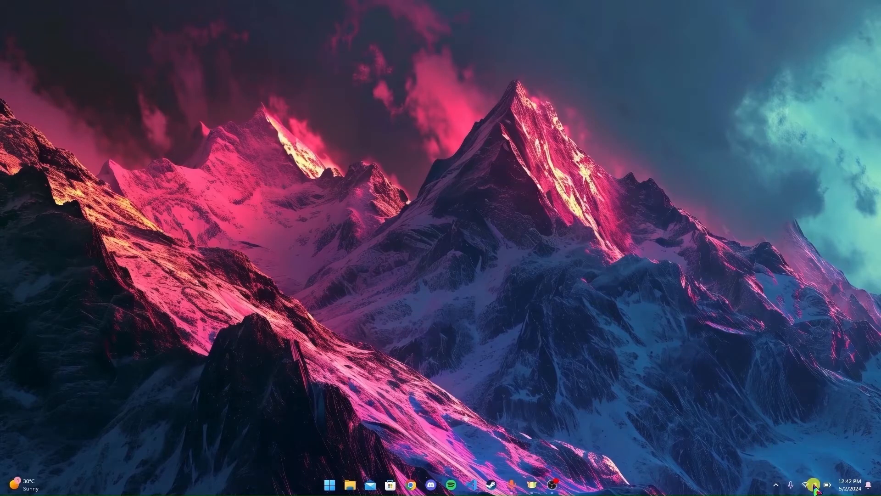
- Go to bluestacks.com in Chrome and download the BlueStacks 10 installer
{"action": "left_click", "coordinate": [804, 483]}
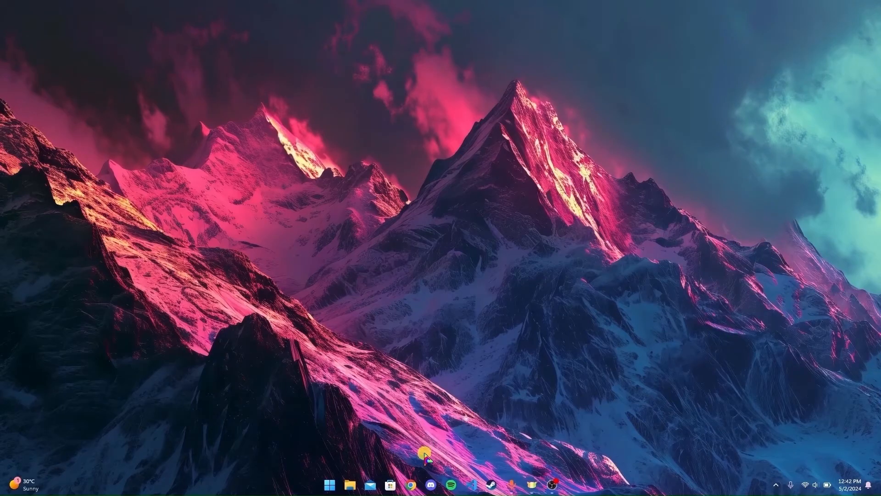
{"action": "left_click", "coordinate": [412, 483]}
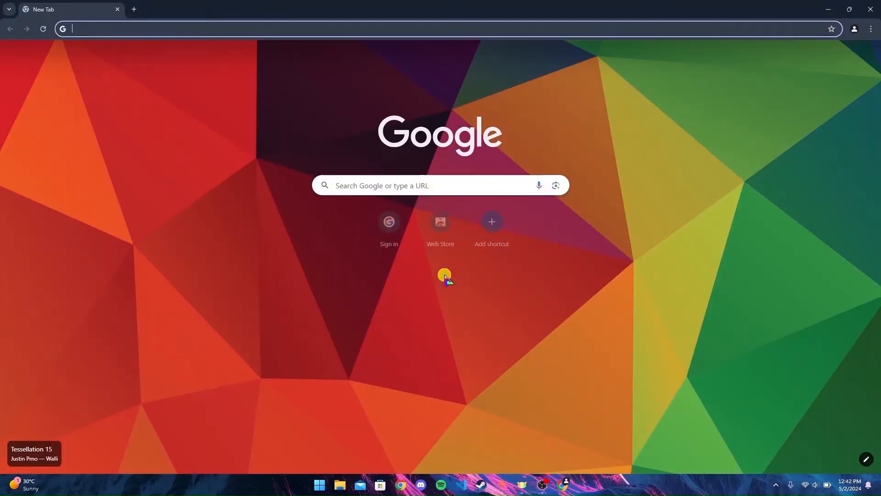
{"action": "mouse_move", "coordinate": [248, 318]}
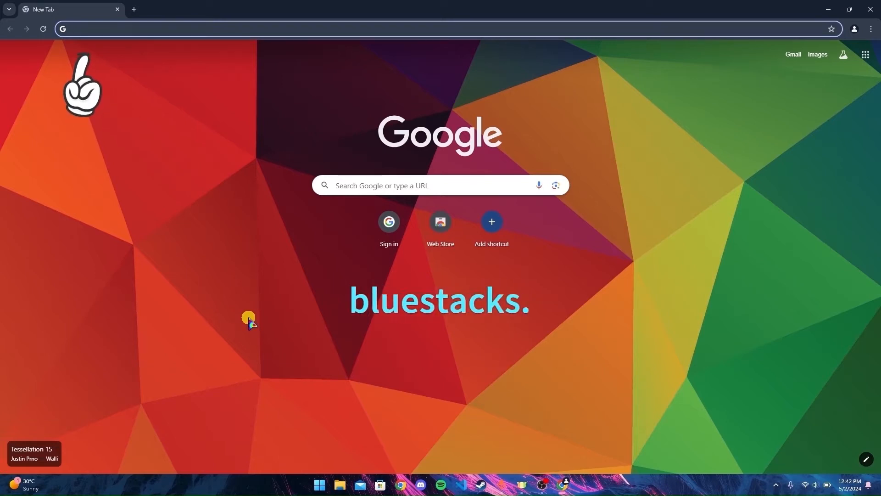
{"action": "type", "text": "bluestacks.com"}
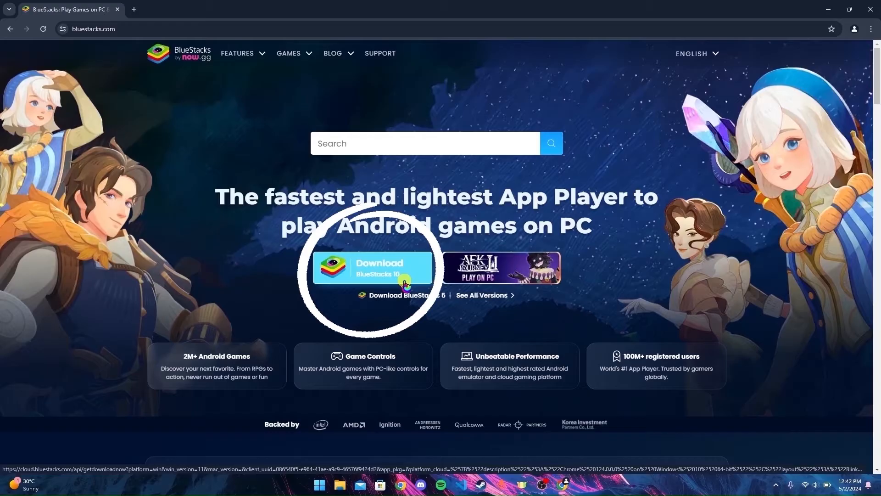
{"action": "left_click", "coordinate": [372, 268]}
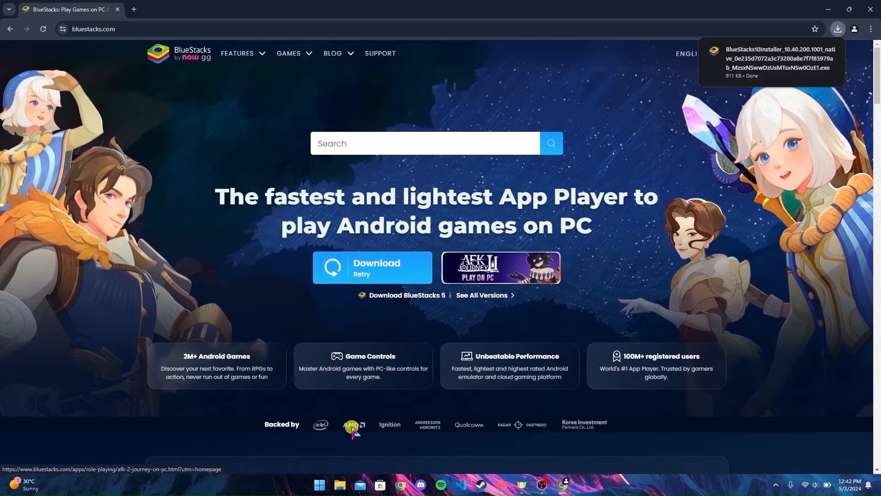
{"action": "mouse_move", "coordinate": [339, 484]}
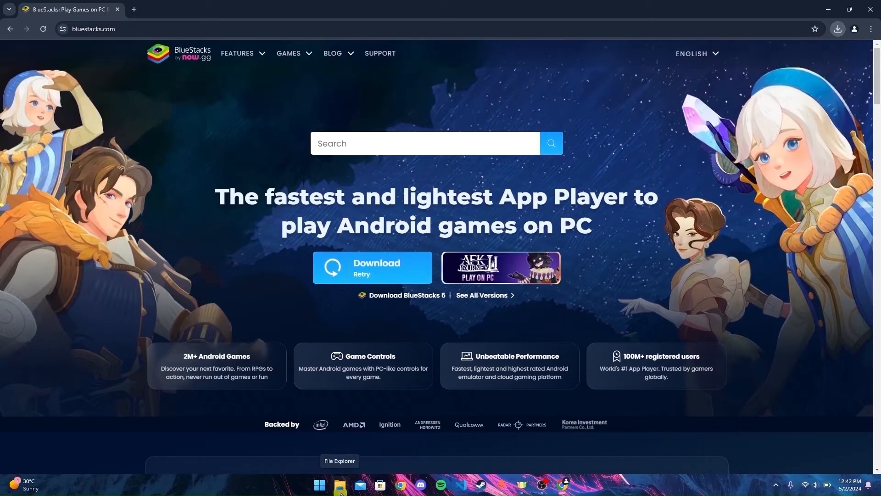
- Run the BlueStacks10Installer file from the Downloads folder in File Explorer
{"action": "left_click", "coordinate": [338, 484]}
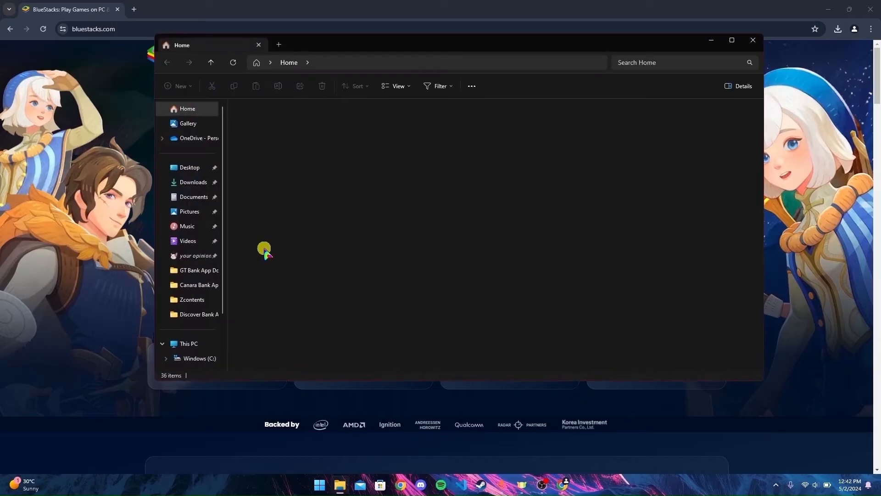
{"action": "left_click", "coordinate": [193, 182]}
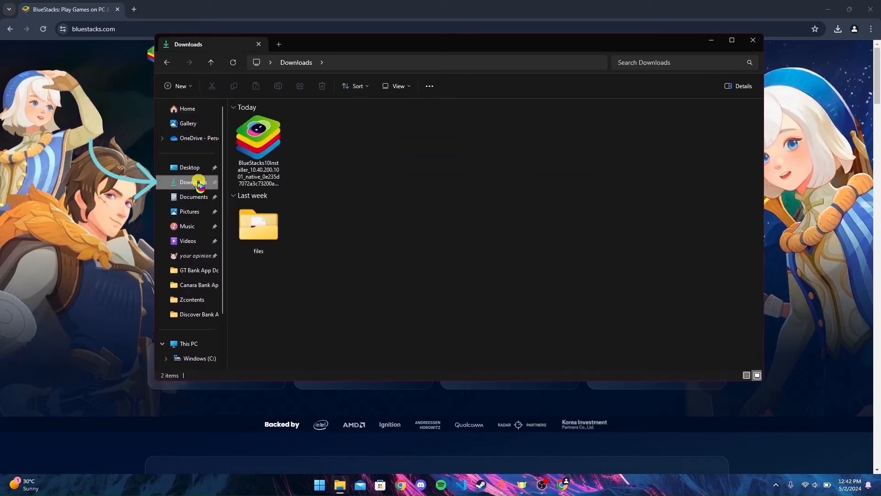
{"action": "left_click", "coordinate": [258, 137]}
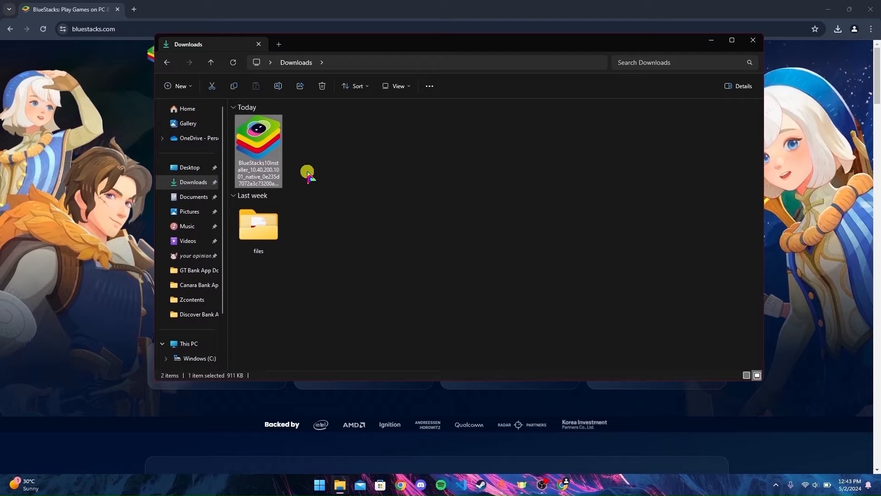
{"action": "double_click", "coordinate": [258, 145]}
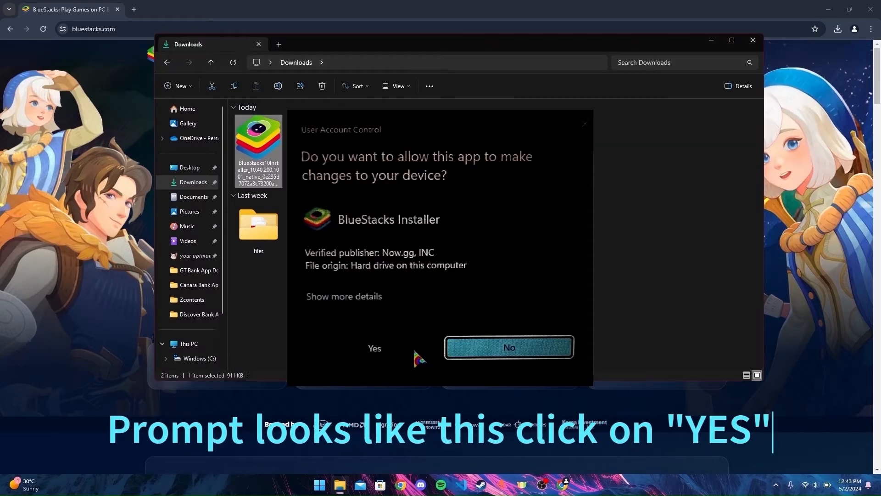
- Allow the installer, choose Install now, agree to the terms, and let it download
{"action": "left_click", "coordinate": [375, 348]}
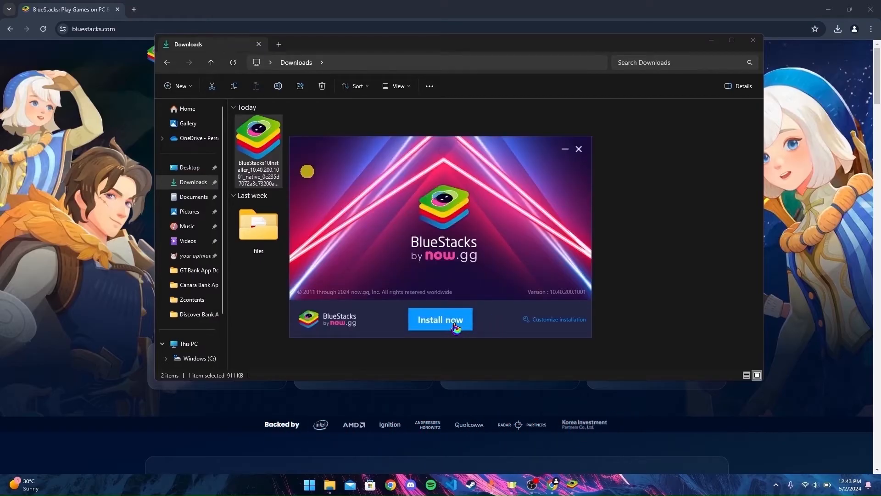
{"action": "left_click", "coordinate": [440, 320]}
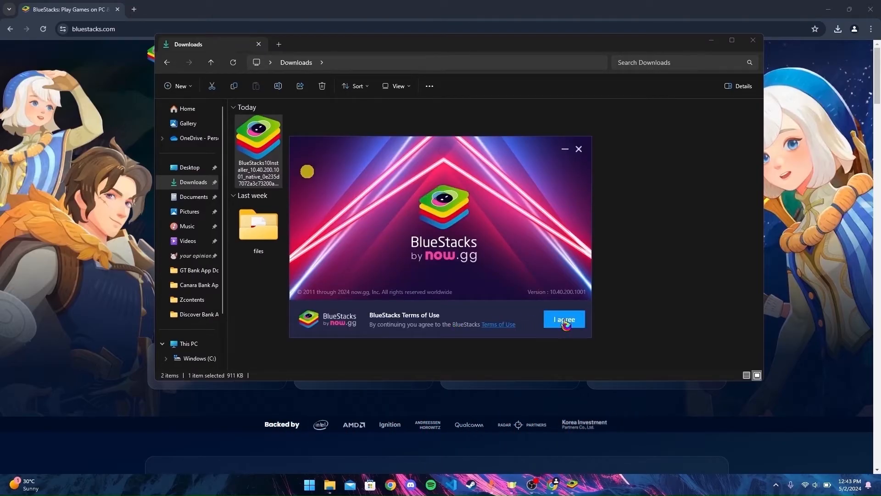
{"action": "left_click", "coordinate": [563, 319]}
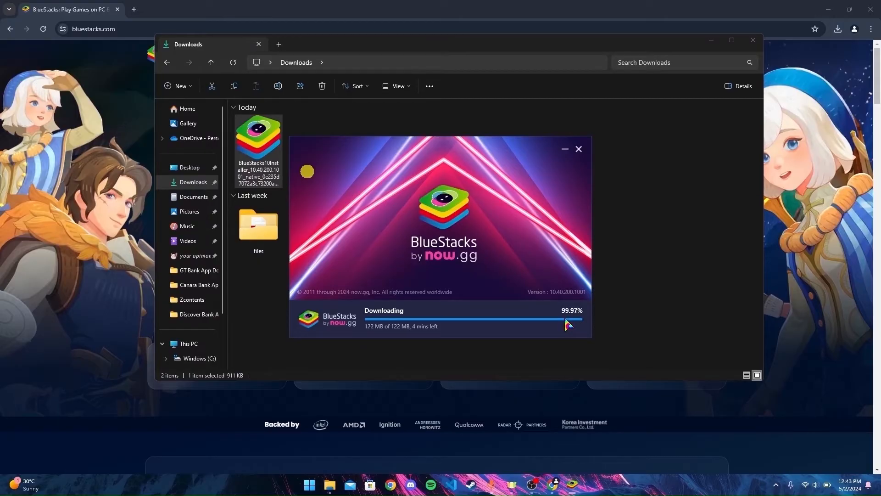
{"action": "left_click", "coordinate": [578, 148]}
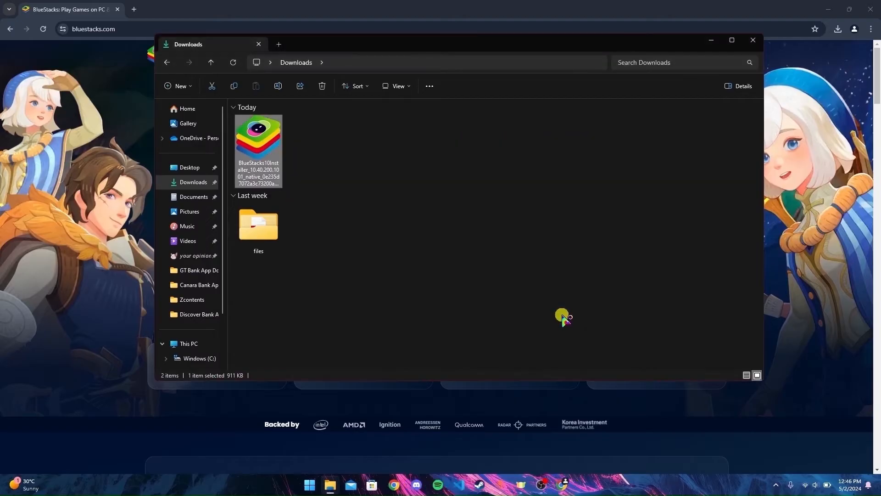
- Launch BlueStacks and dismiss the search tip on the game library home screen
{"action": "double_click", "coordinate": [258, 140]}
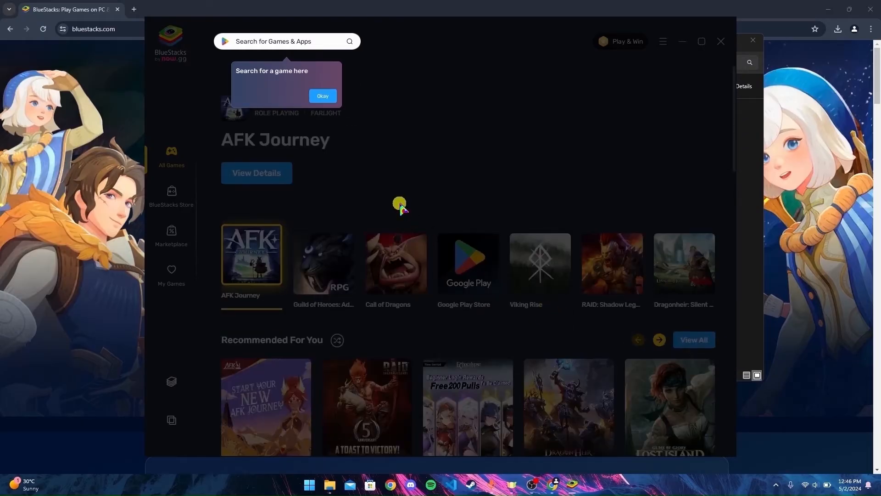
{"action": "left_click", "coordinate": [322, 95]}
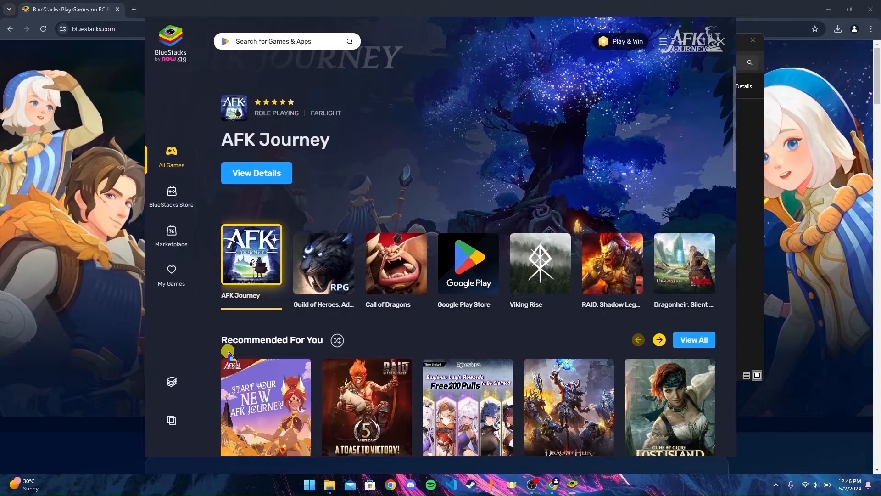
{"action": "mouse_move", "coordinate": [171, 388]}
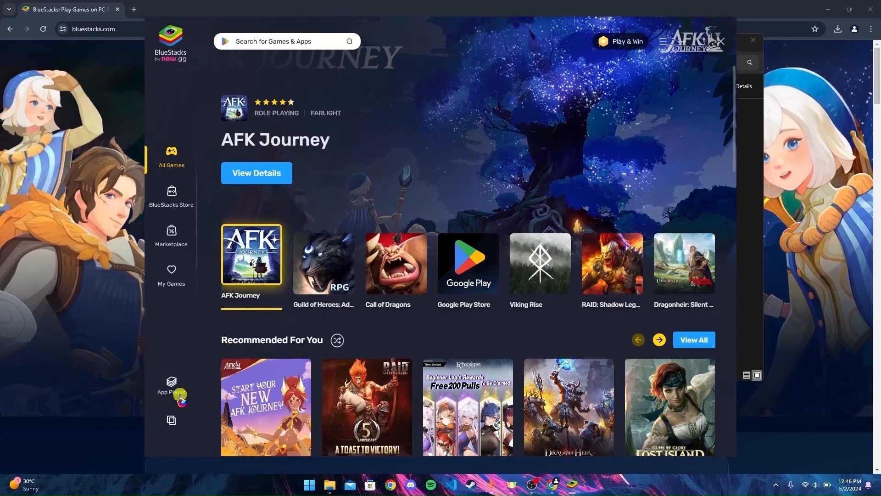
{"action": "mouse_move", "coordinate": [172, 421]}
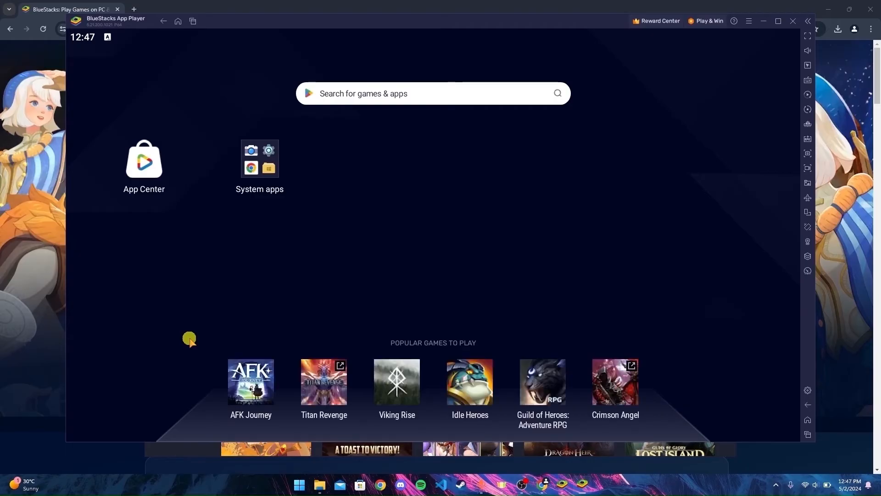
{"action": "mouse_move", "coordinate": [258, 210]}
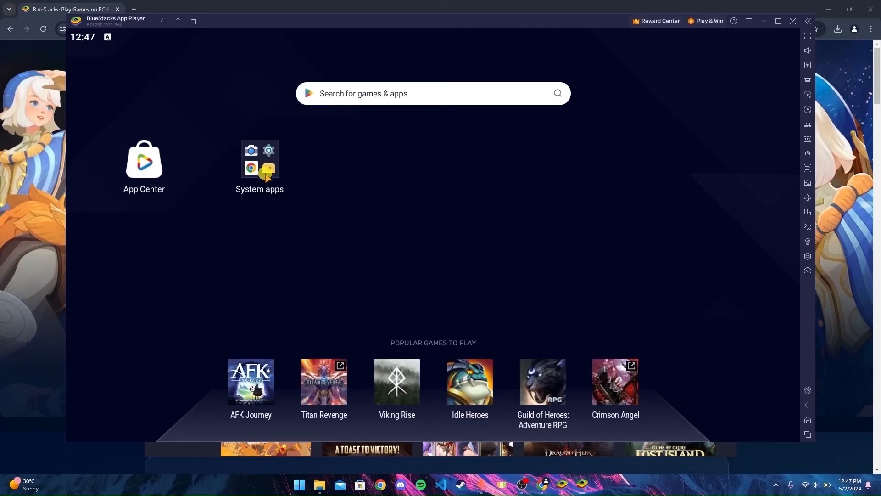
- Launch Play Store from the System apps folder
{"action": "left_click", "coordinate": [260, 159]}
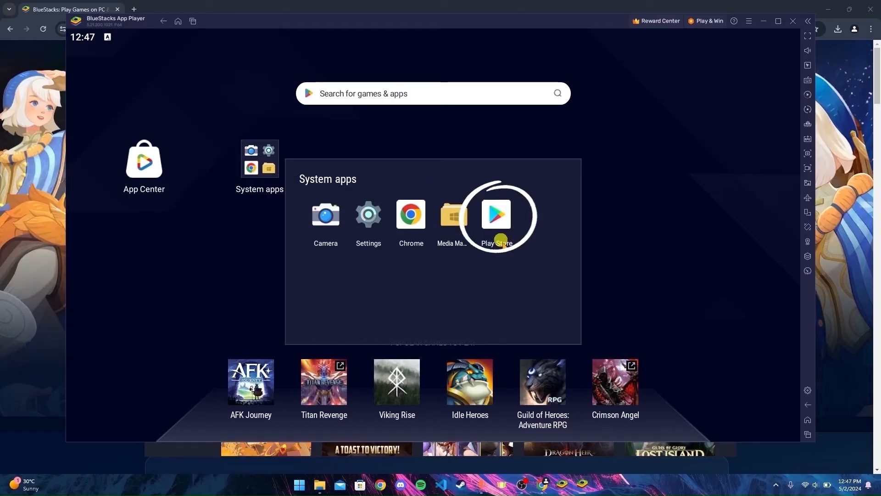
{"action": "left_click", "coordinate": [496, 216]}
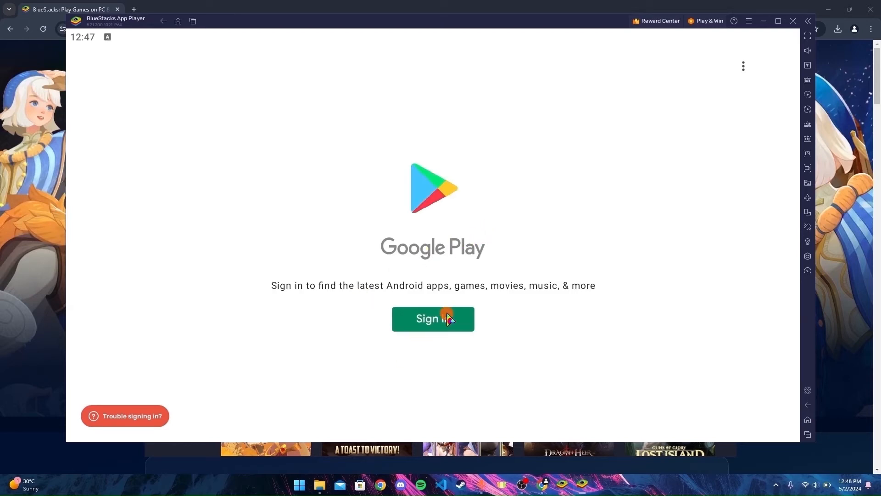
- Begin Google sign-in and submit the account email
{"action": "left_click", "coordinate": [433, 319]}
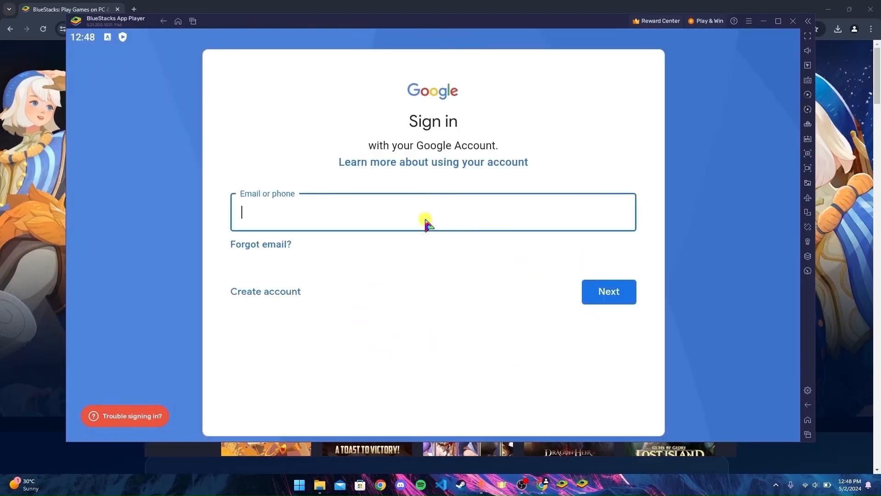
{"action": "type", "text": "ha"}
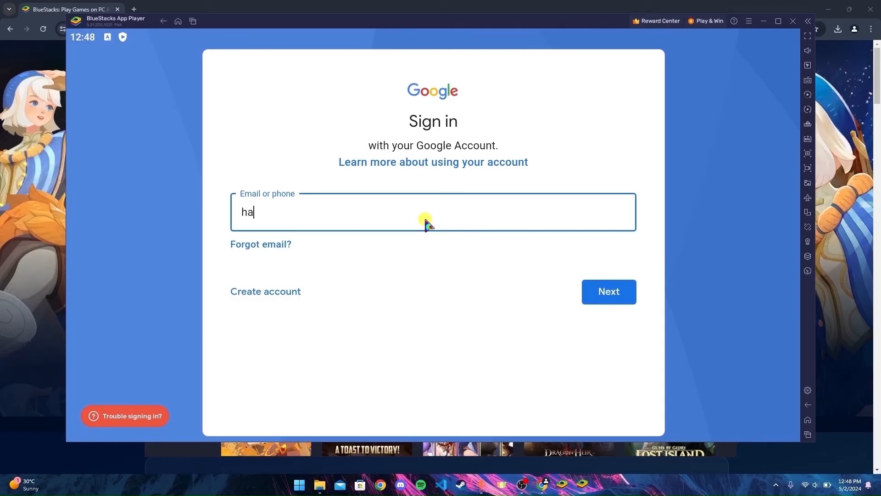
{"action": "left_click", "coordinate": [608, 291]}
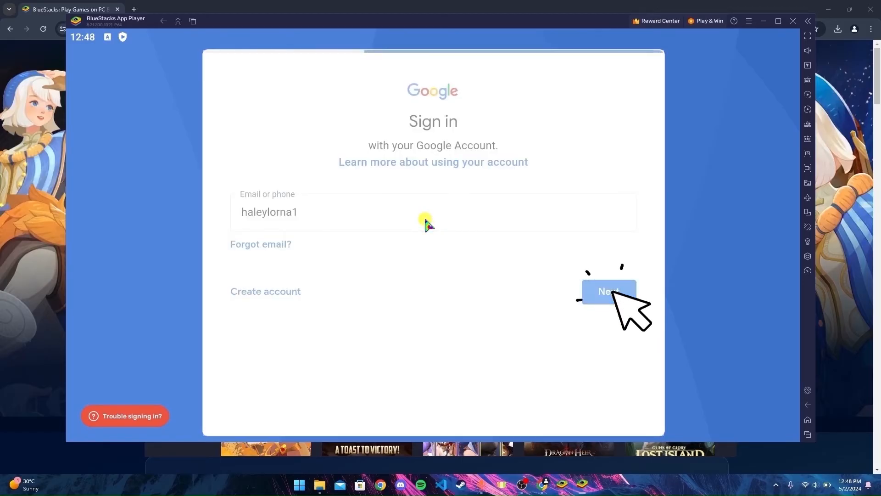
{"action": "left_click", "coordinate": [607, 290]}
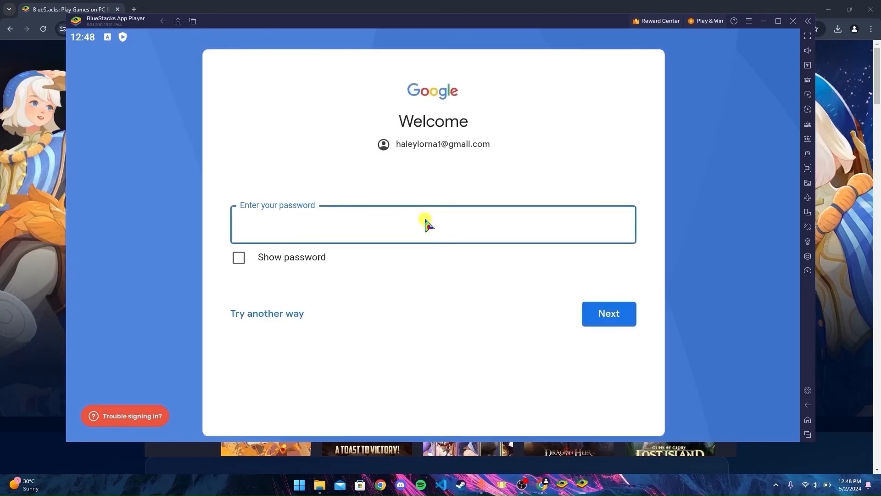
- Enter the password, agree to Google's terms, and accept the services settings
{"action": "type", "text": "password"}
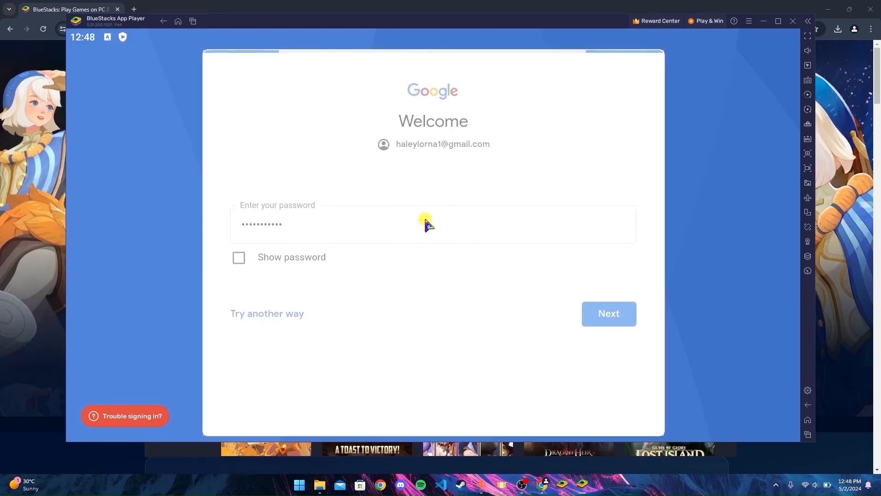
{"action": "left_click", "coordinate": [608, 313]}
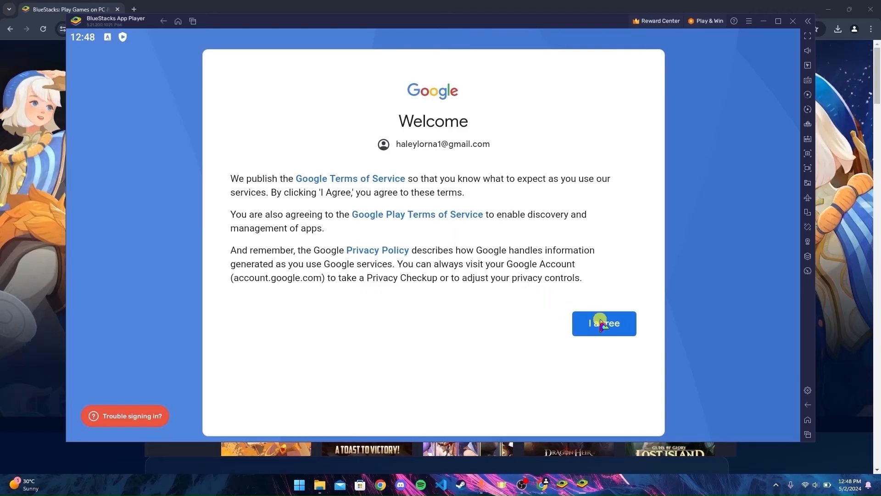
{"action": "left_click", "coordinate": [603, 323]}
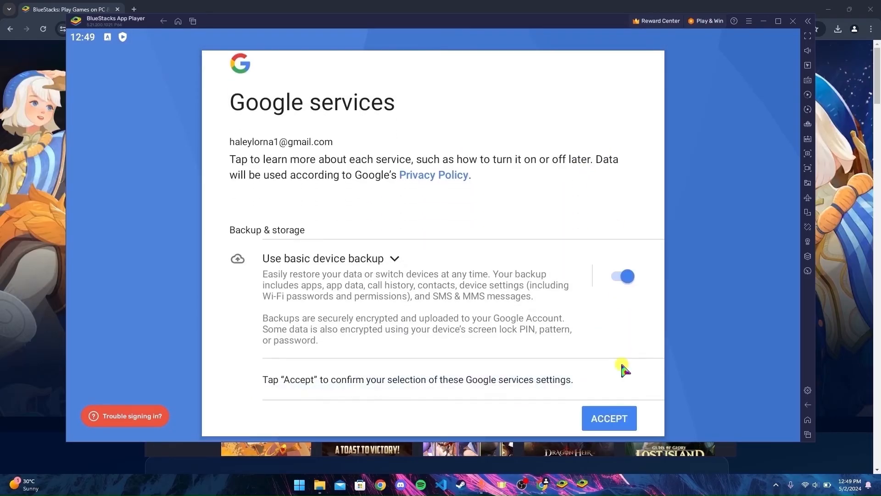
{"action": "left_click", "coordinate": [609, 418]}
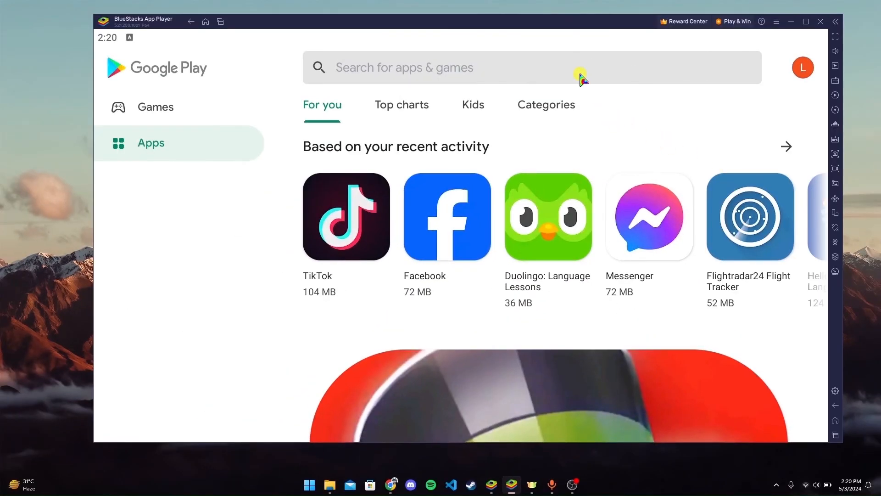
- Search Play Store for 'access bank' and install Access More by Access Bank
{"action": "type", "text": "access bank"}
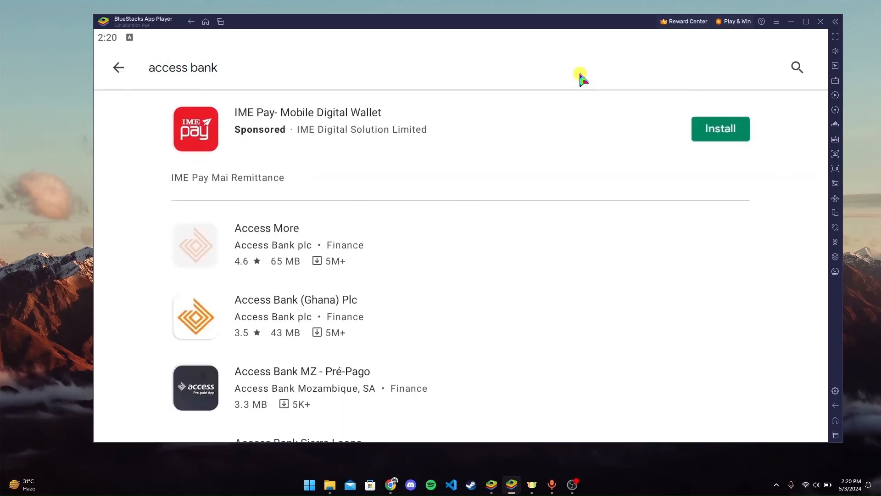
{"action": "mouse_move", "coordinate": [325, 251]}
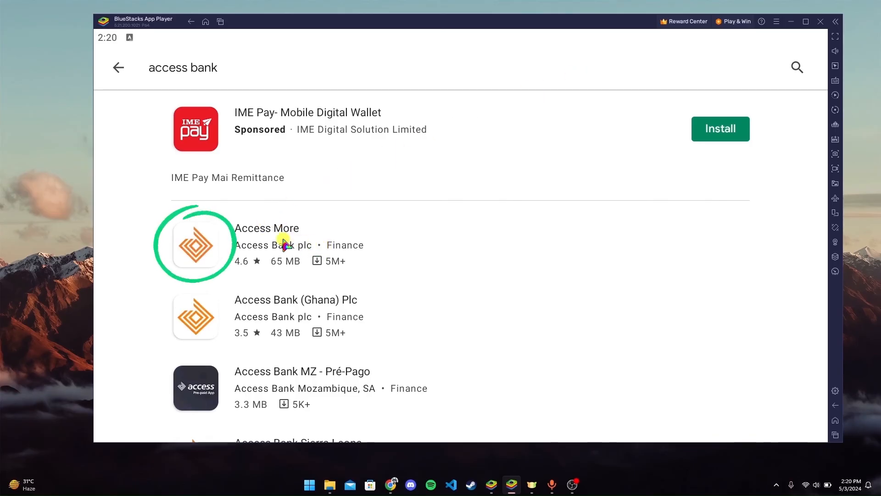
{"action": "left_click", "coordinate": [267, 228]}
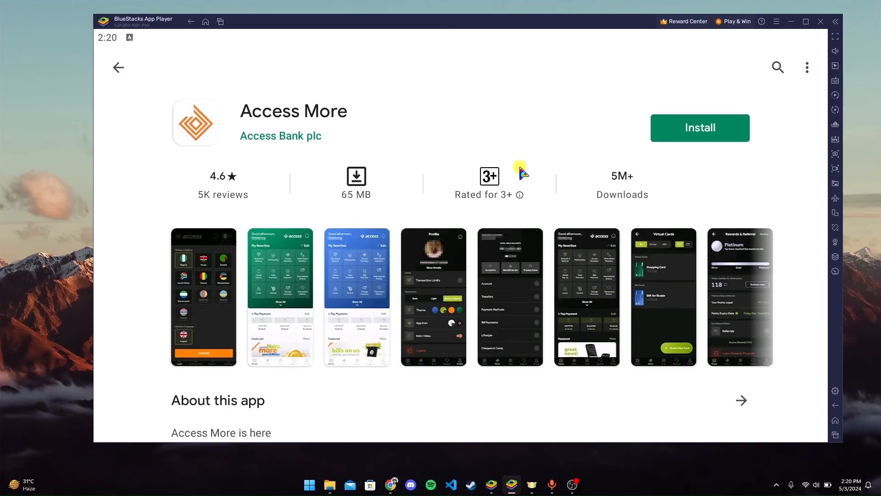
{"action": "left_click", "coordinate": [698, 128]}
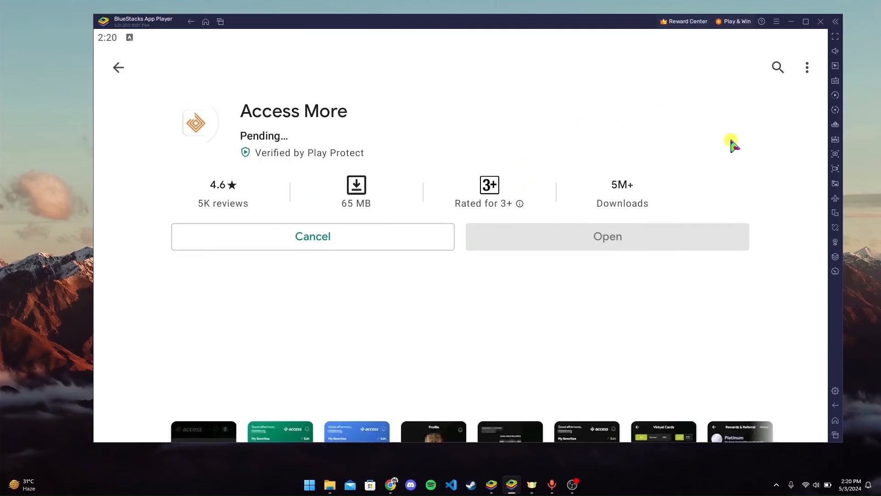
{"action": "scroll", "scroll_direction": "down", "scroll_amount": 3}
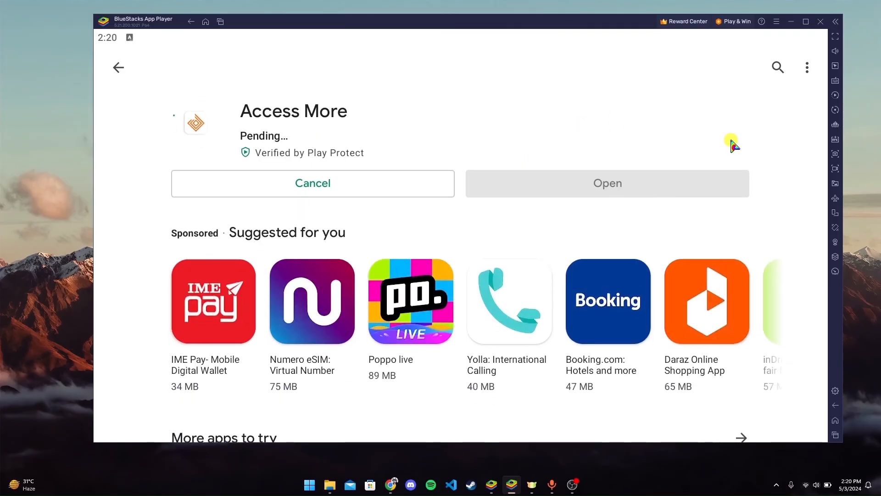